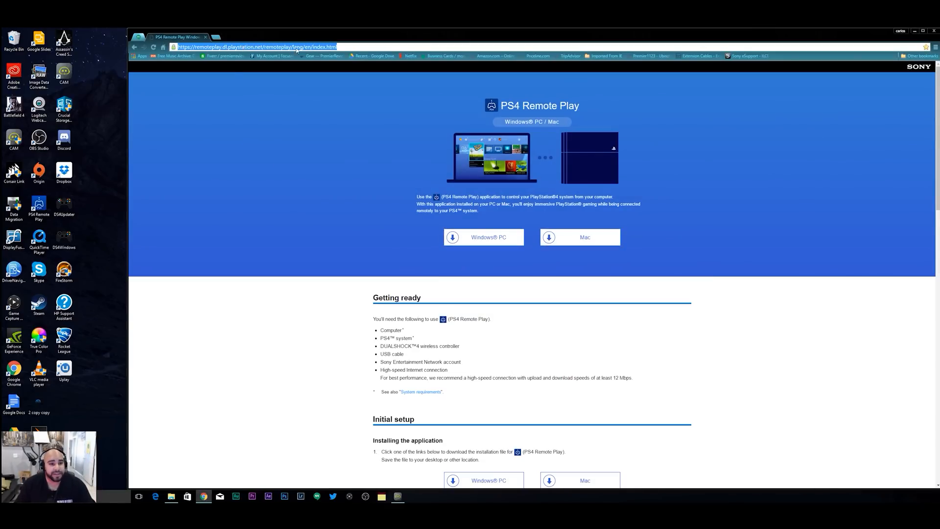
Start the PS4 Remote Play Windows PC installer download and dismiss the download menu.
{"action": "left_click", "coordinate": [484, 237]}
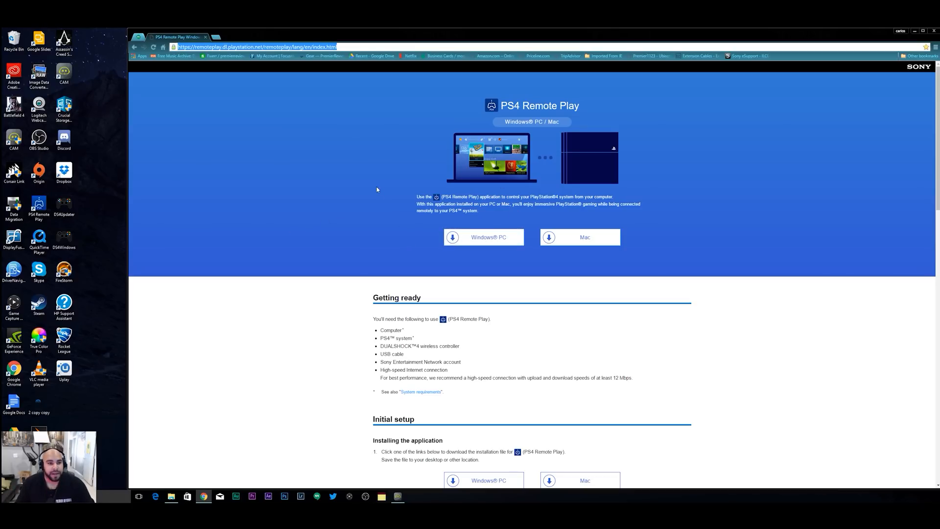
{"action": "mouse_move", "coordinate": [484, 237]}
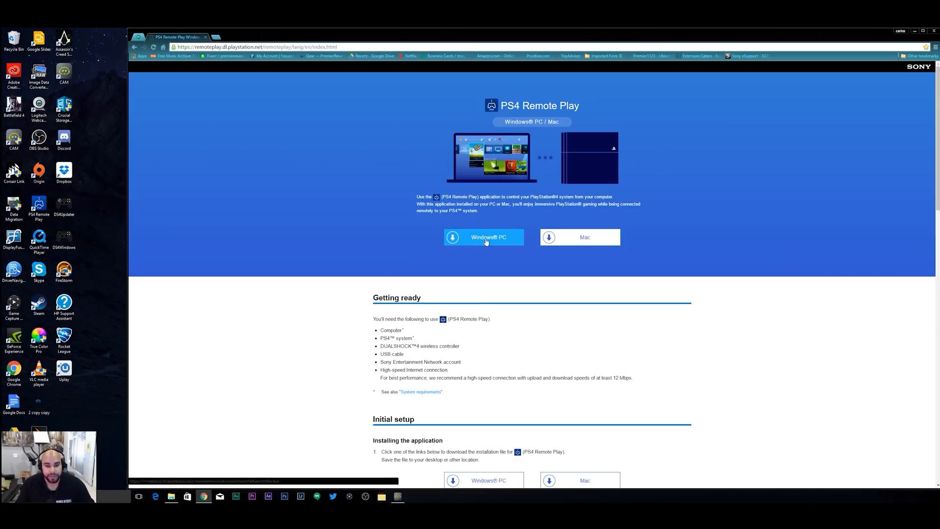
{"action": "left_click", "coordinate": [484, 237]}
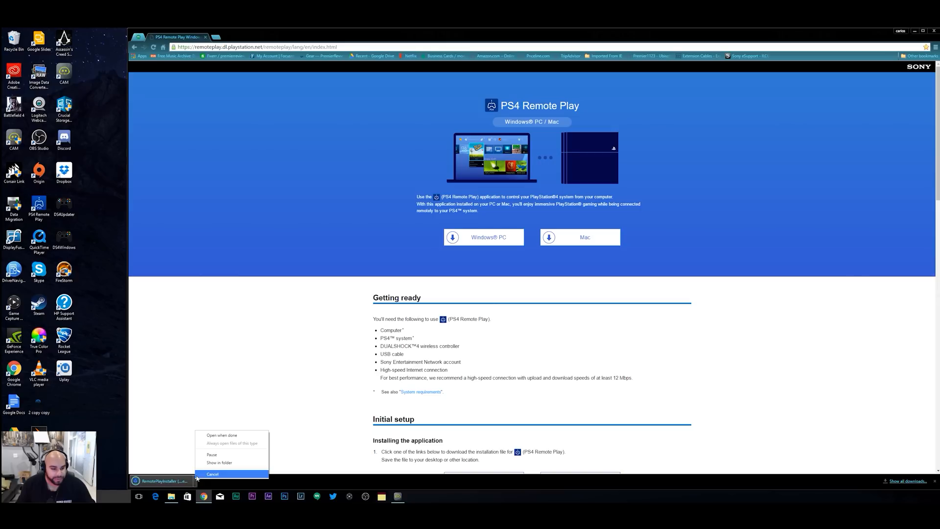
{"action": "left_click", "coordinate": [212, 474]}
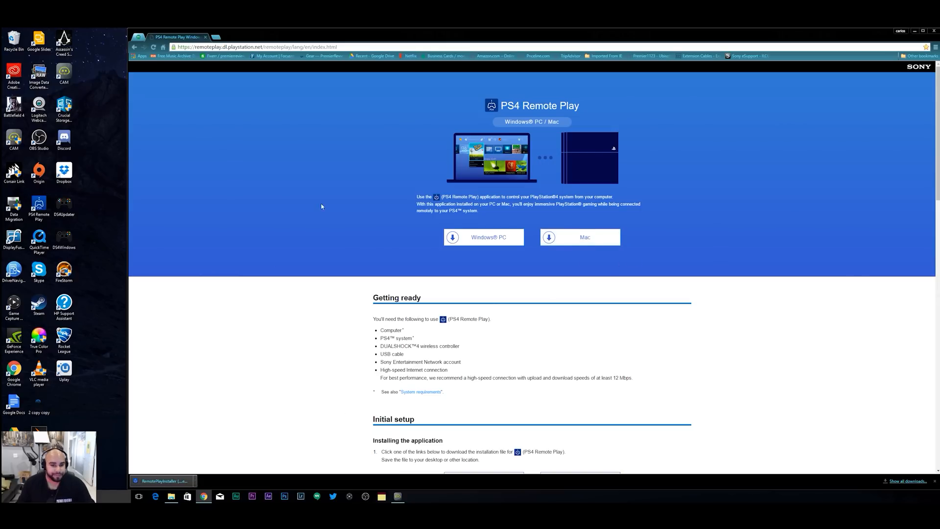
{"action": "scroll", "scroll_direction": "down", "scroll_amount": 3}
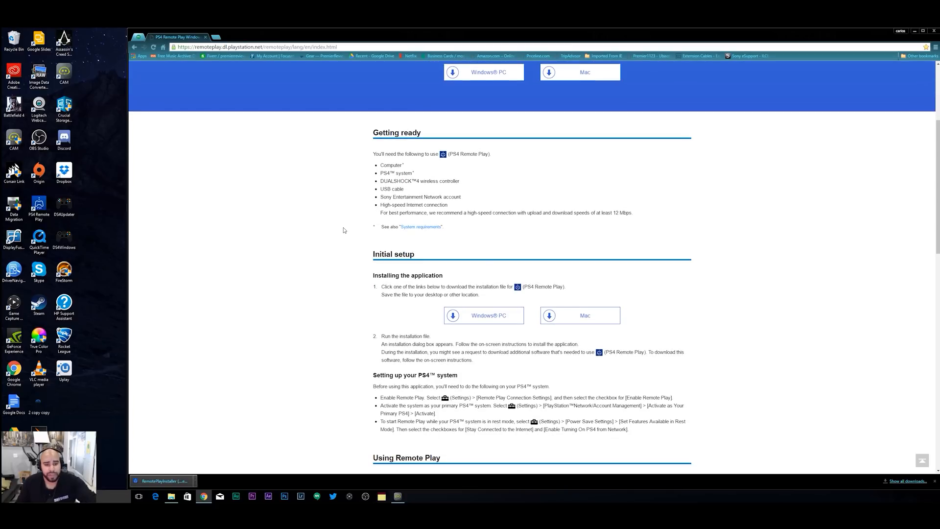
{"action": "scroll", "scroll_direction": "down", "scroll_amount": 3}
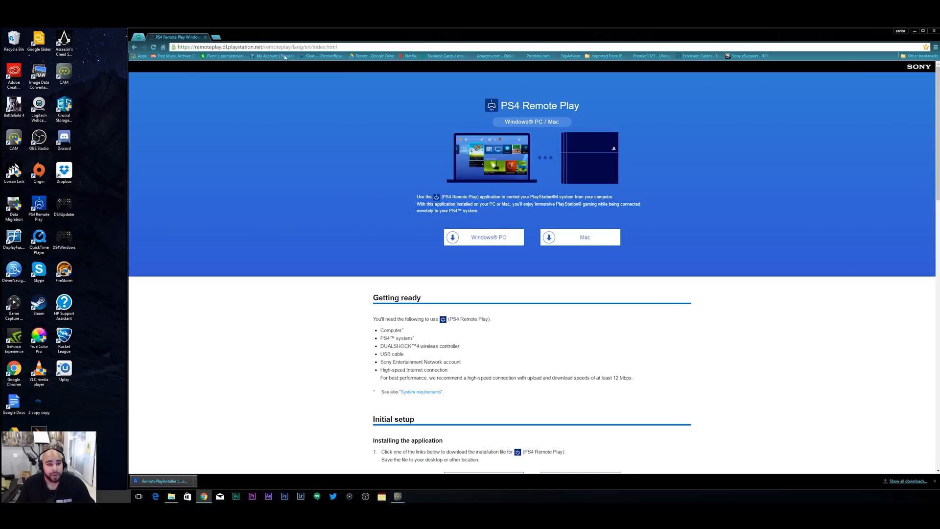
{"action": "mouse_move", "coordinate": [758, 160]}
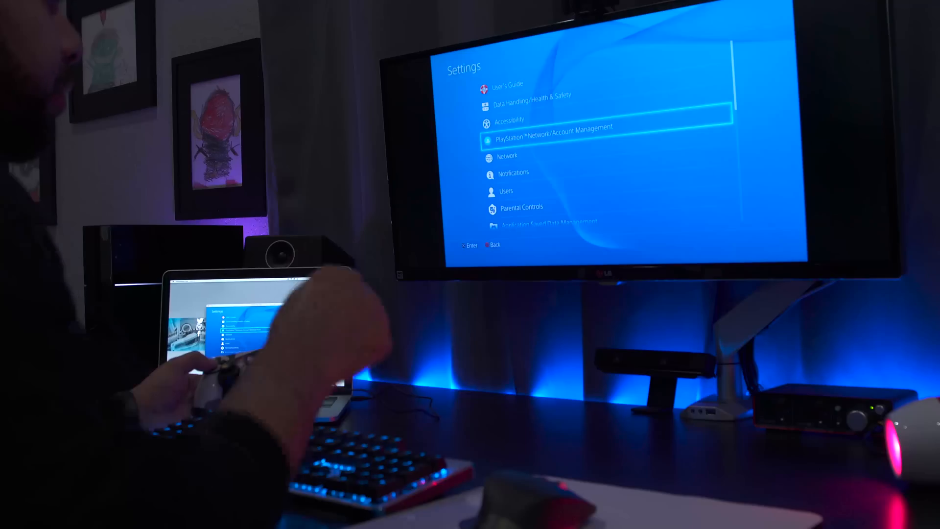
Move down through the PS4 Settings list shown in the Remote Play window.
{"action": "key", "text": "down"}
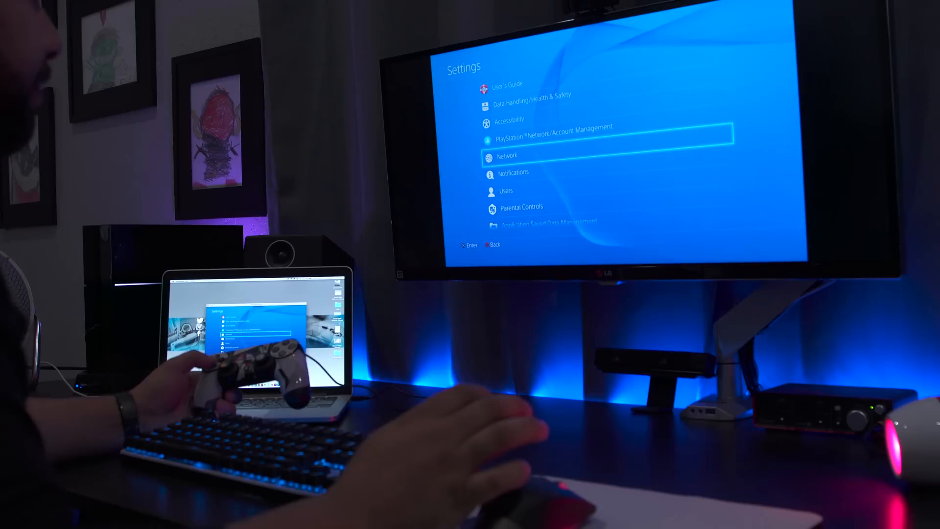
Check Enable Remote Play in Remote Play Connection Settings, then go back to Settings.
{"action": "scroll", "scroll_direction": "down", "scroll_amount": 3}
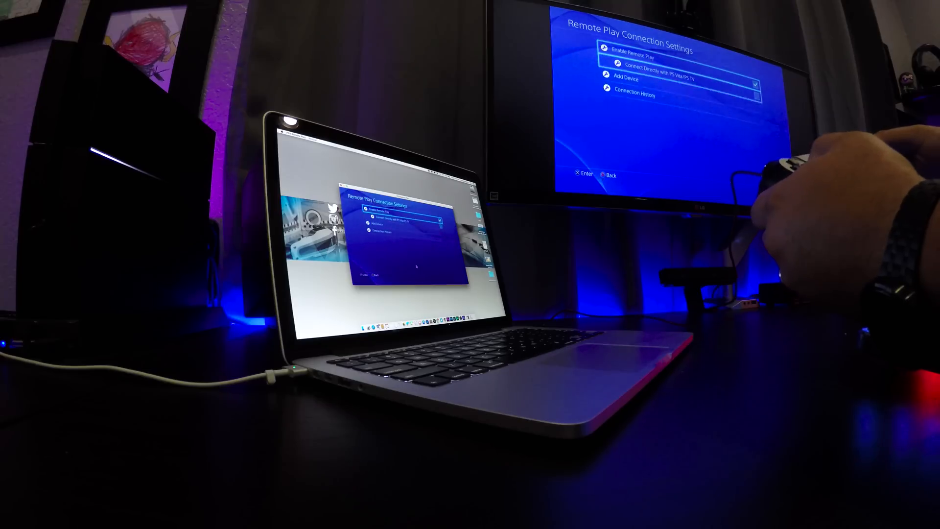
{"action": "key", "text": "Back"}
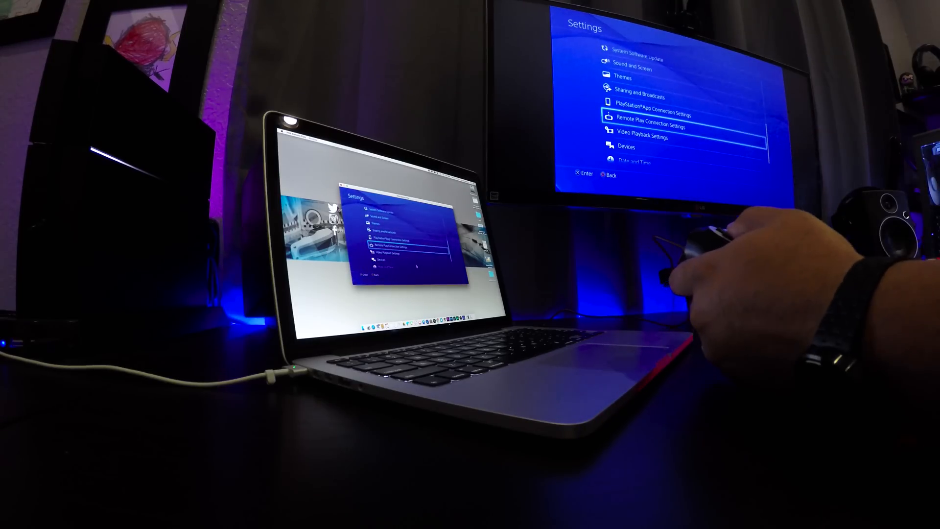